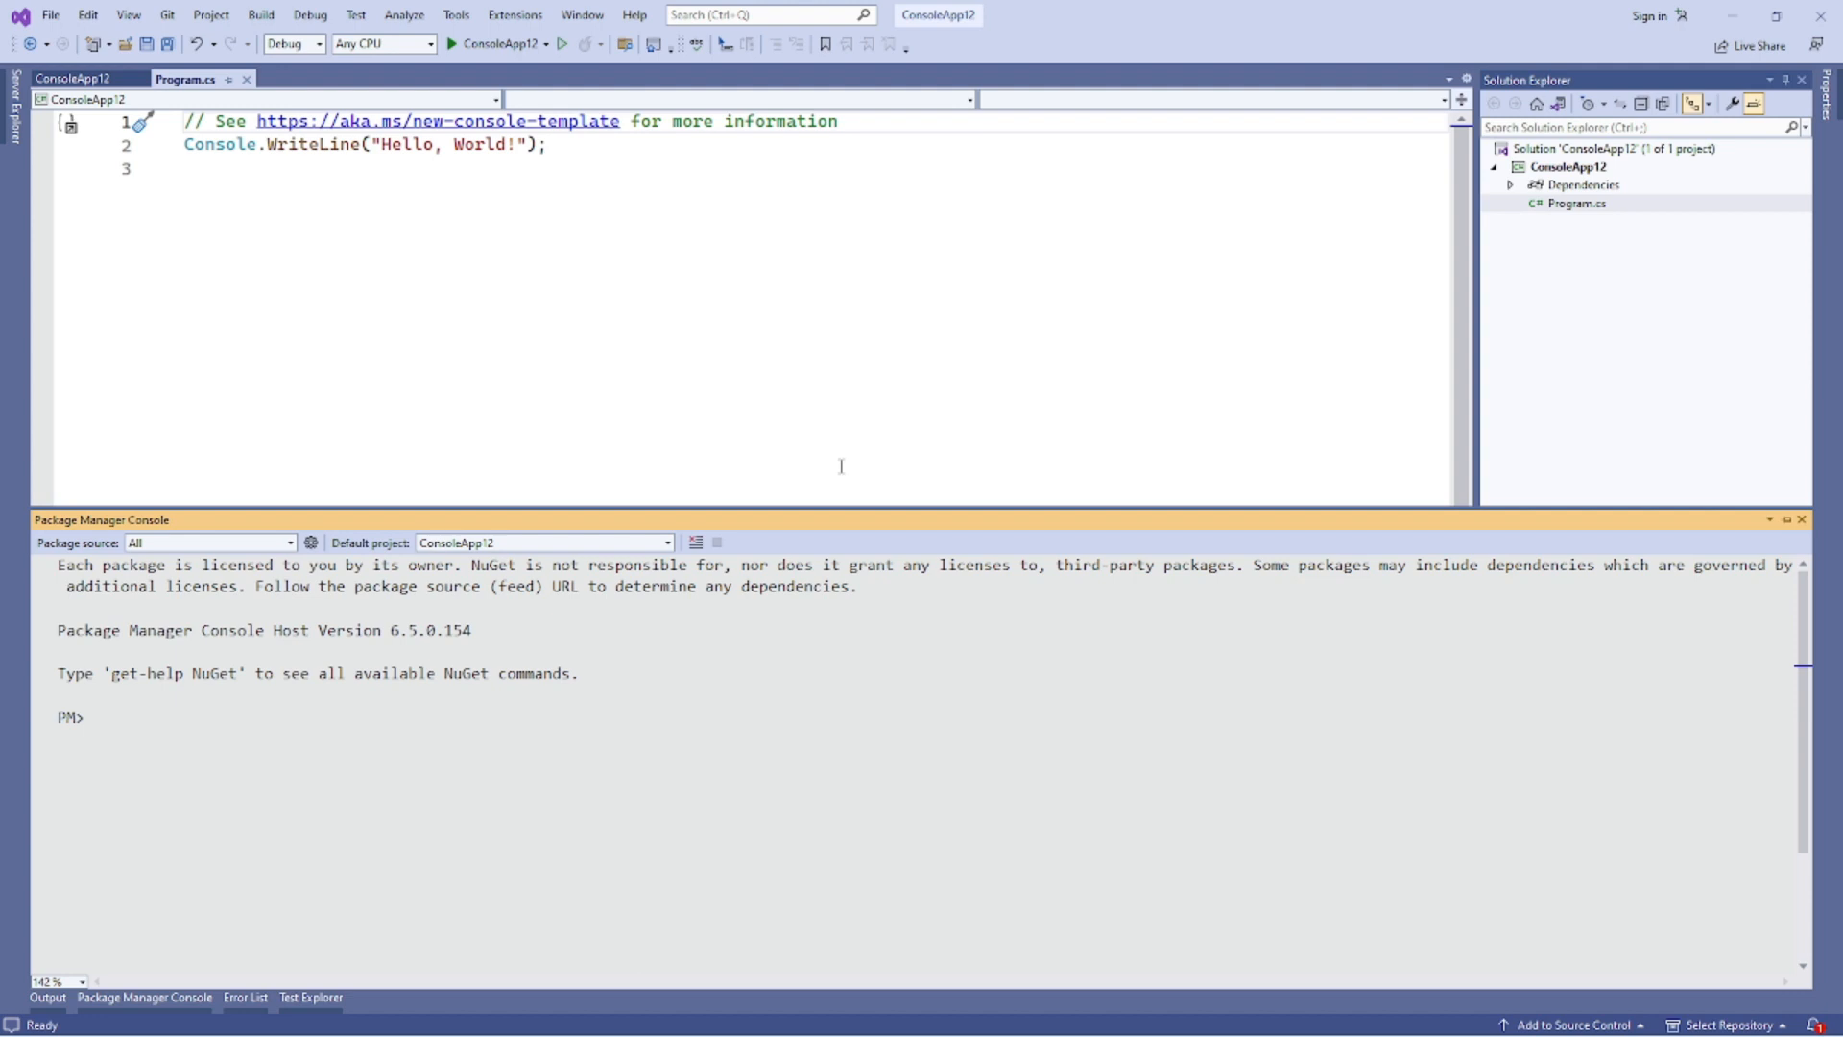
# Add PersonExtensions.cs with static GenerateRandomName and Mutate methods taking Func lambdas.
pyautogui.click(94, 717)
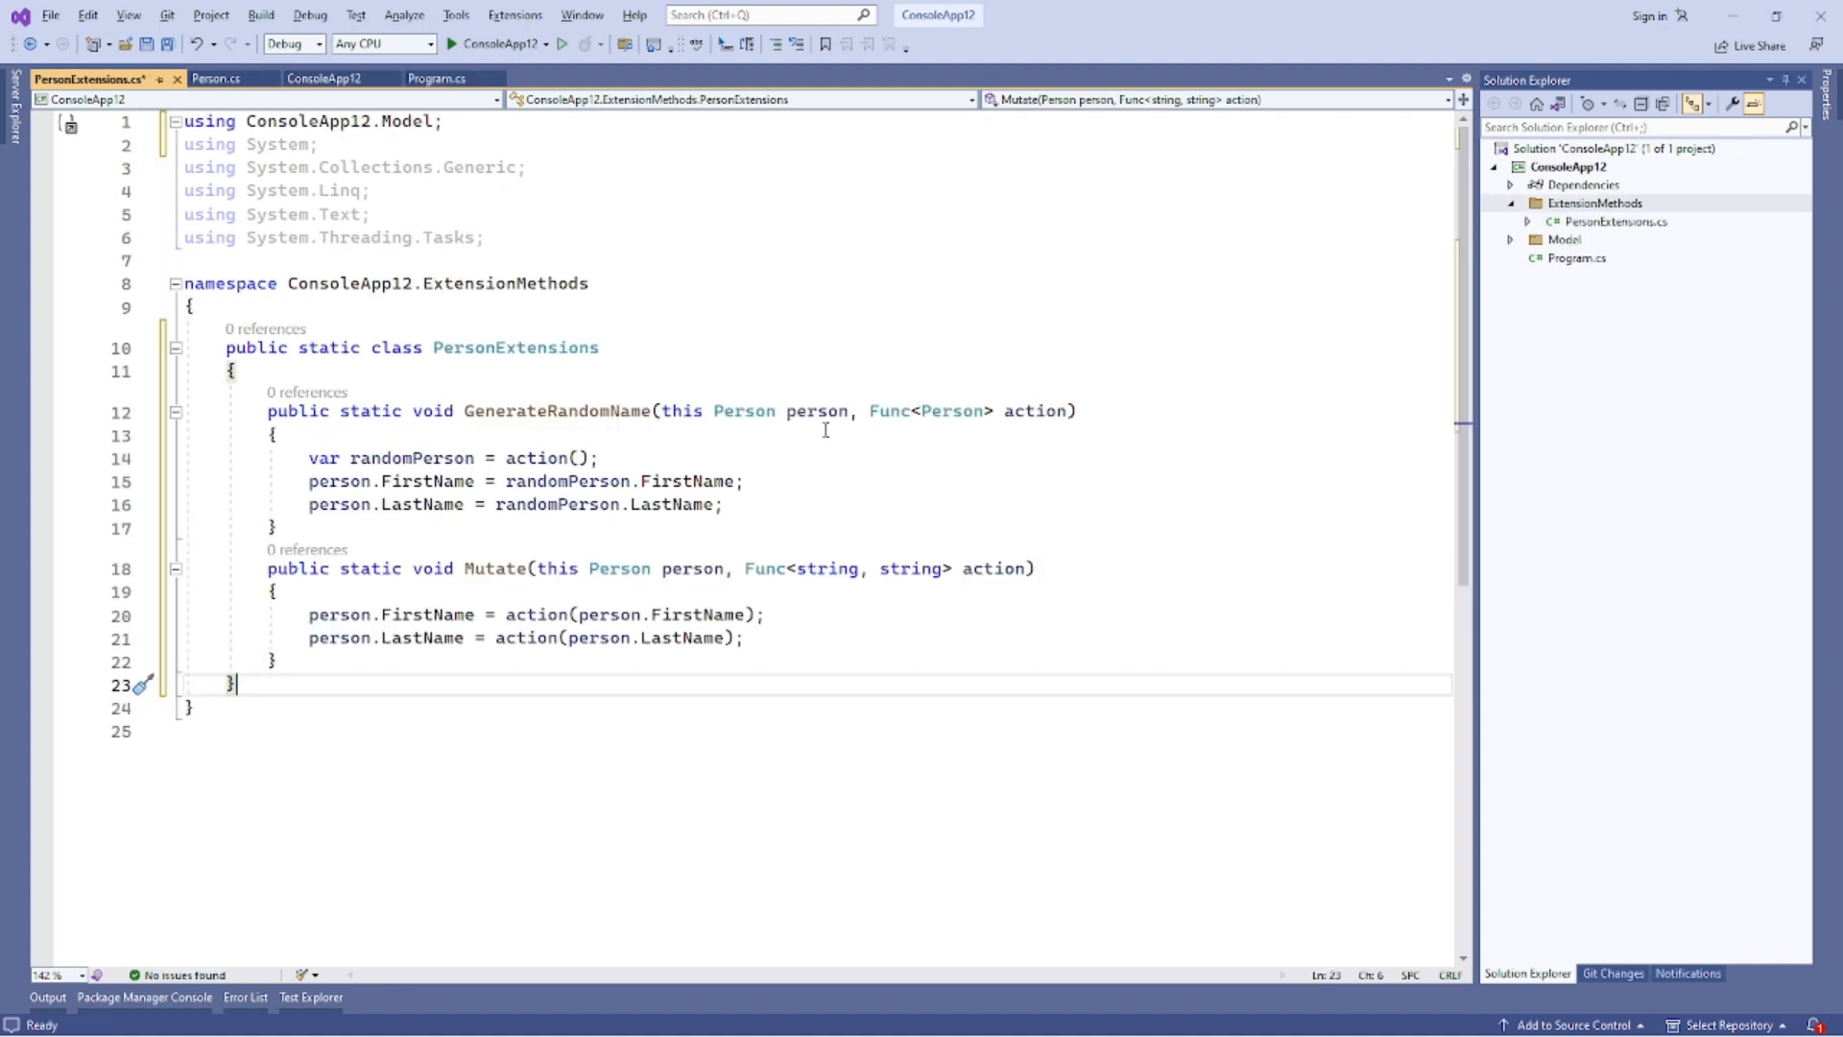
pyautogui.moveTo(1629, 231)
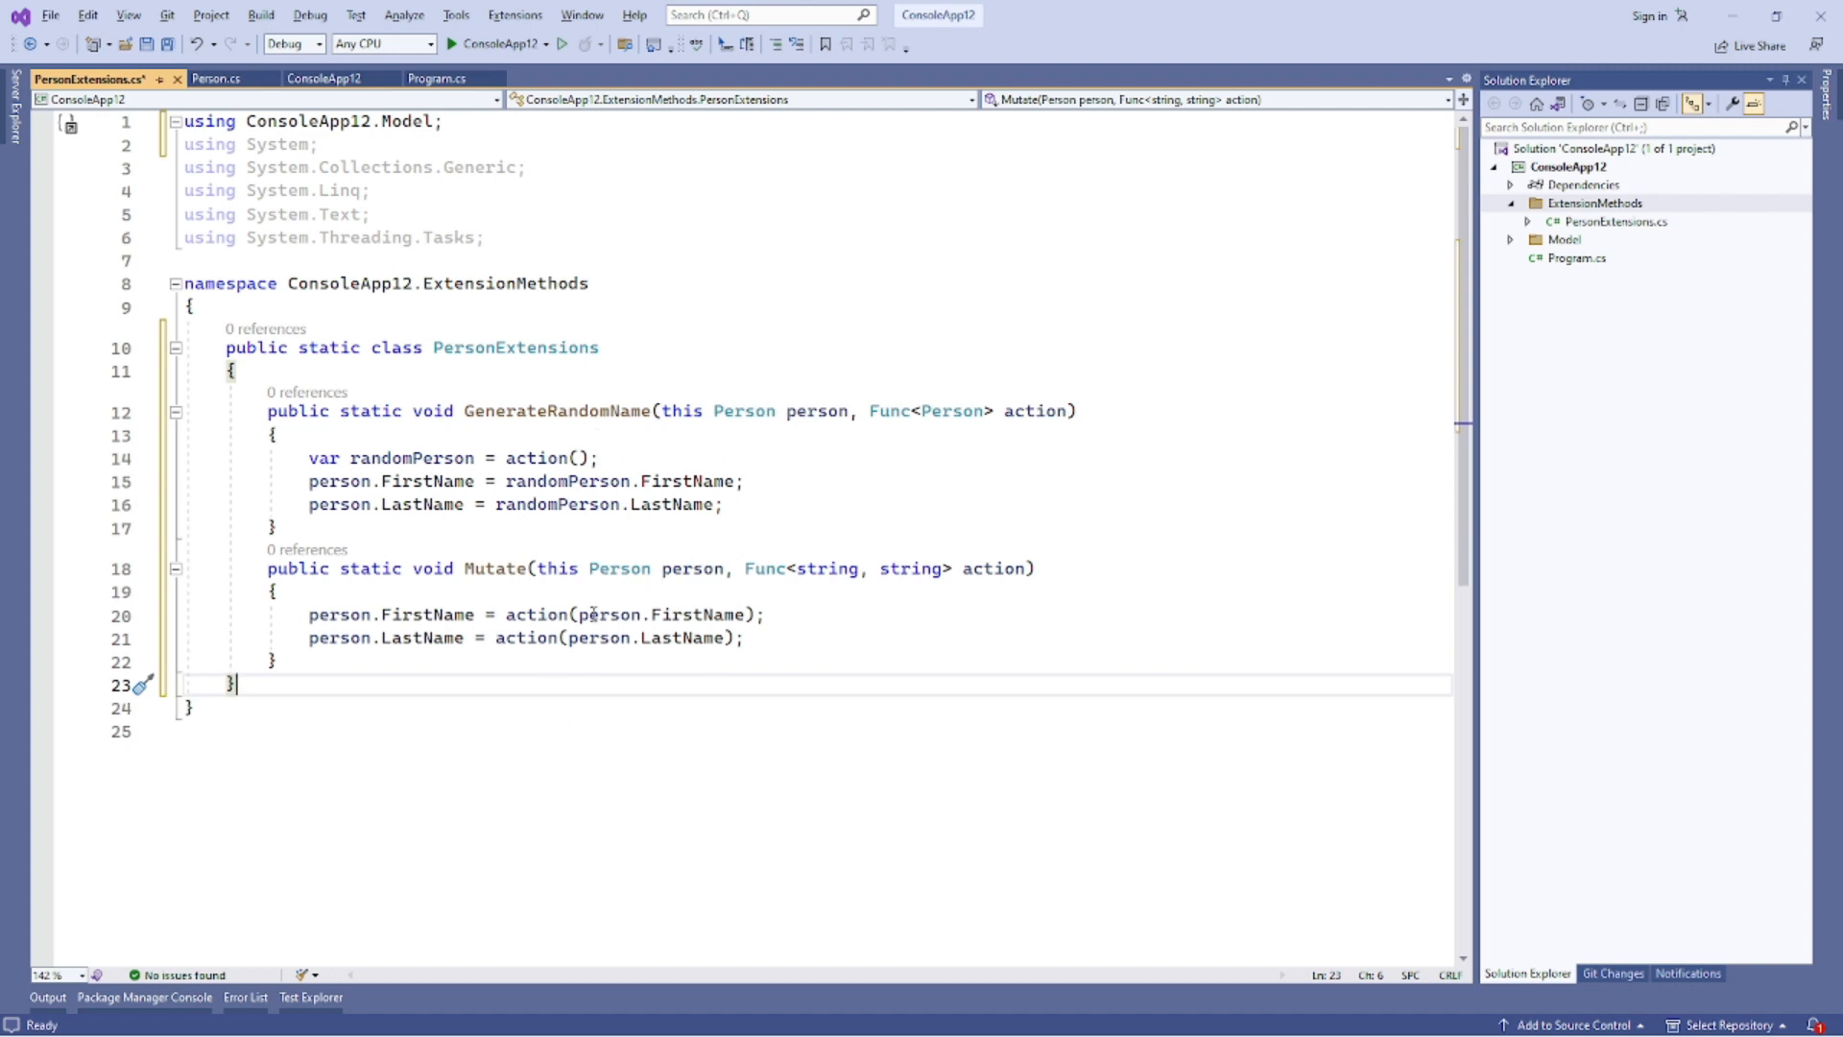
# Write Main to call GenerateRandomName with a Faker lambda and Mutate with x => x.ToUpper().
pyautogui.click(430, 79)
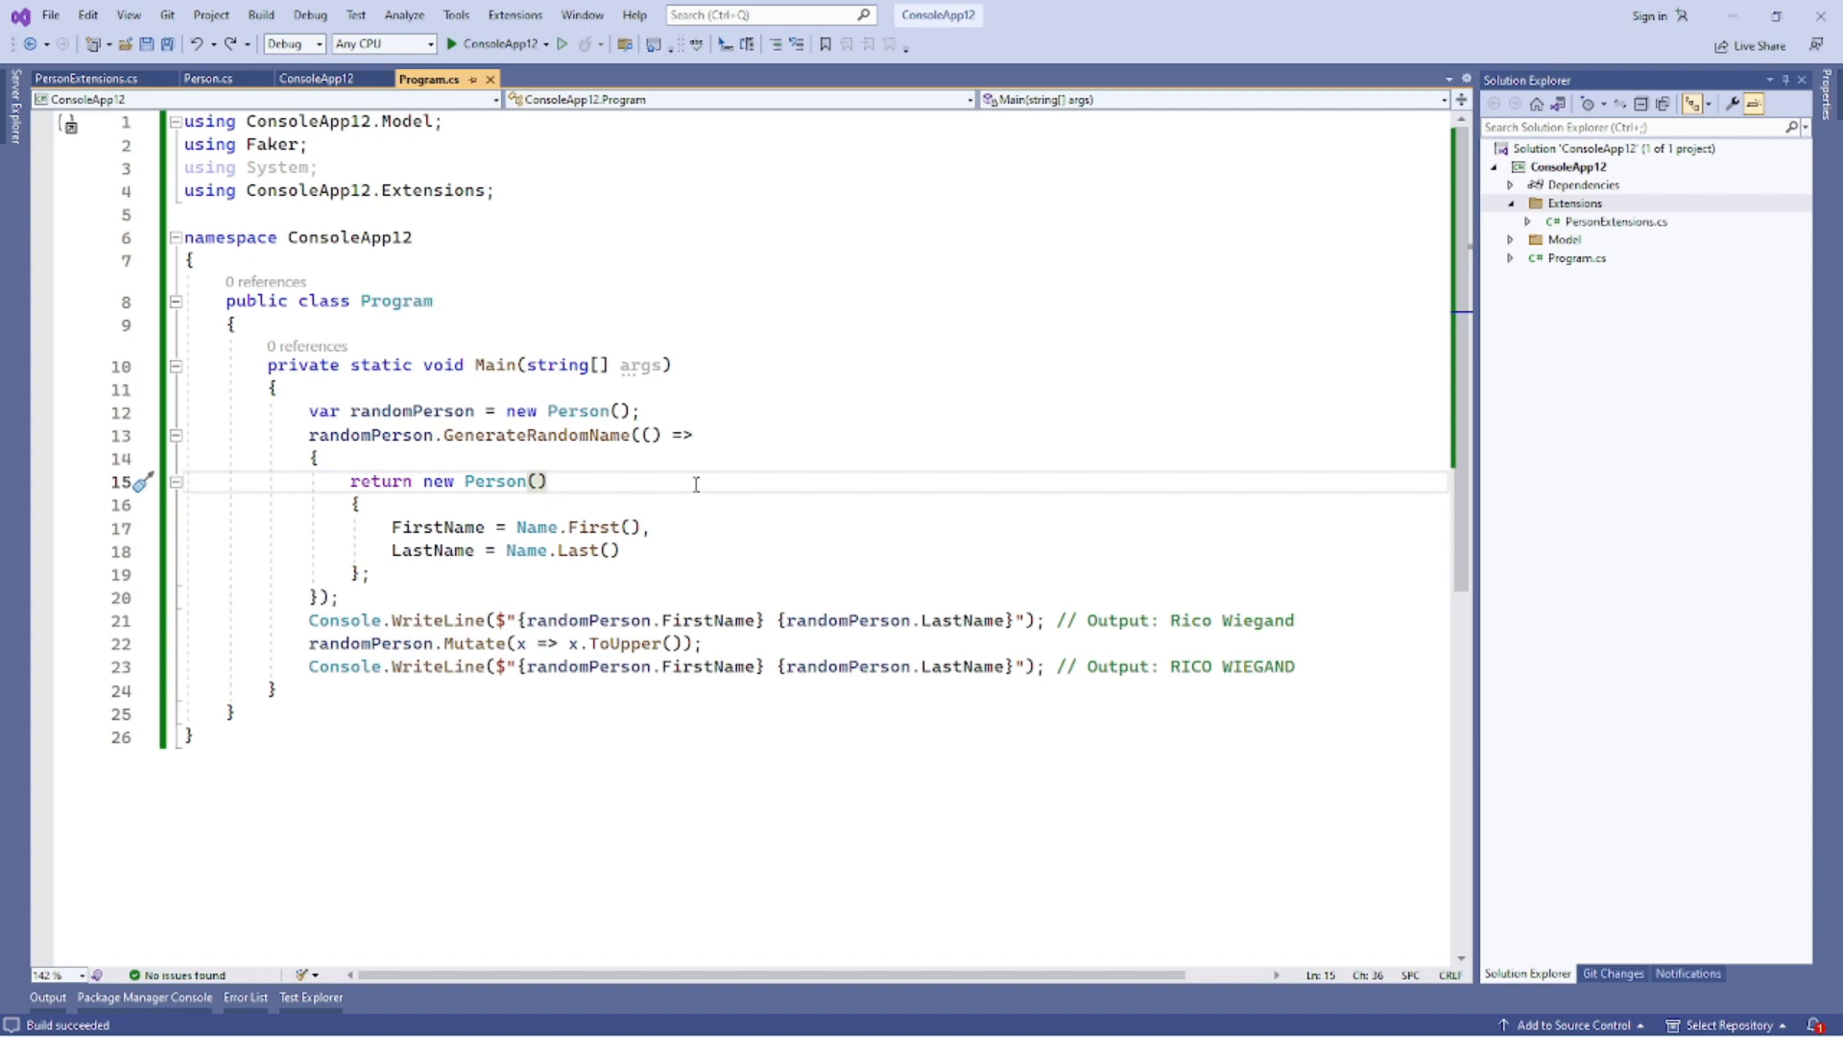
# Run the app to print a random name and its uppercase version, then close the console.
pyautogui.click(450, 43)
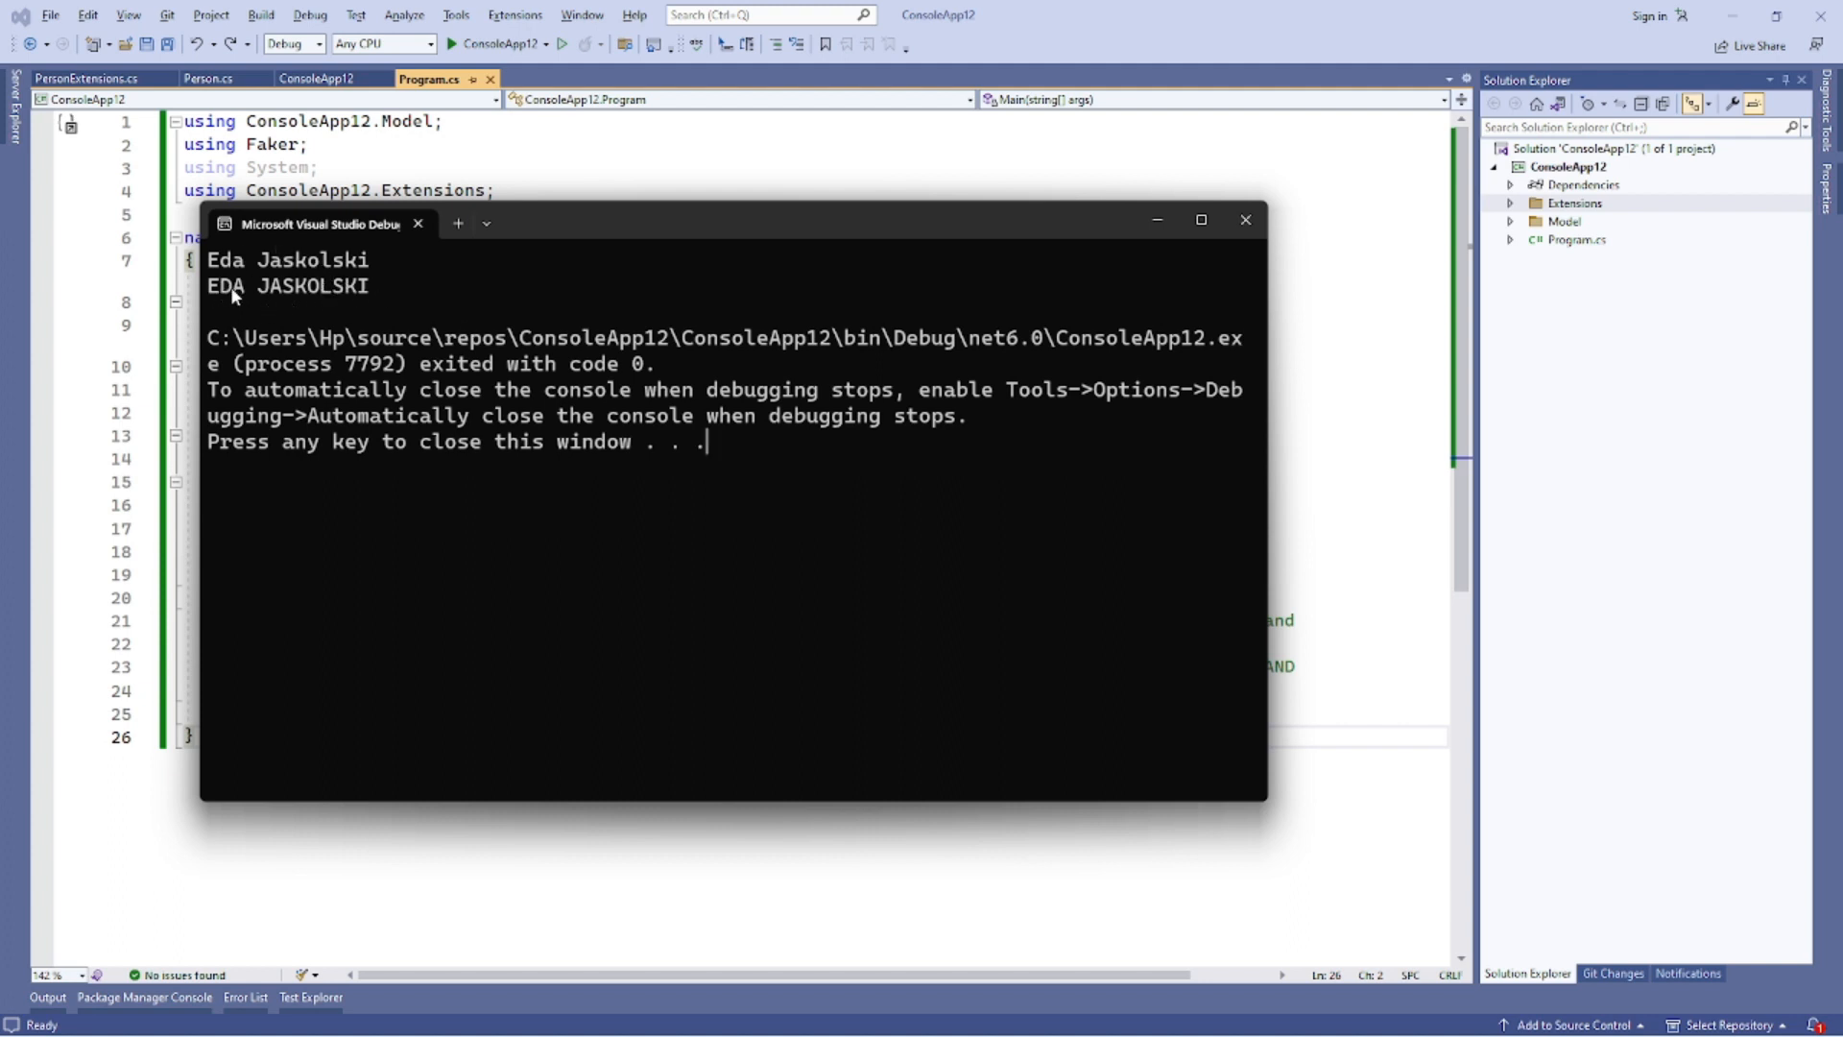
pyautogui.moveTo(718, 525)
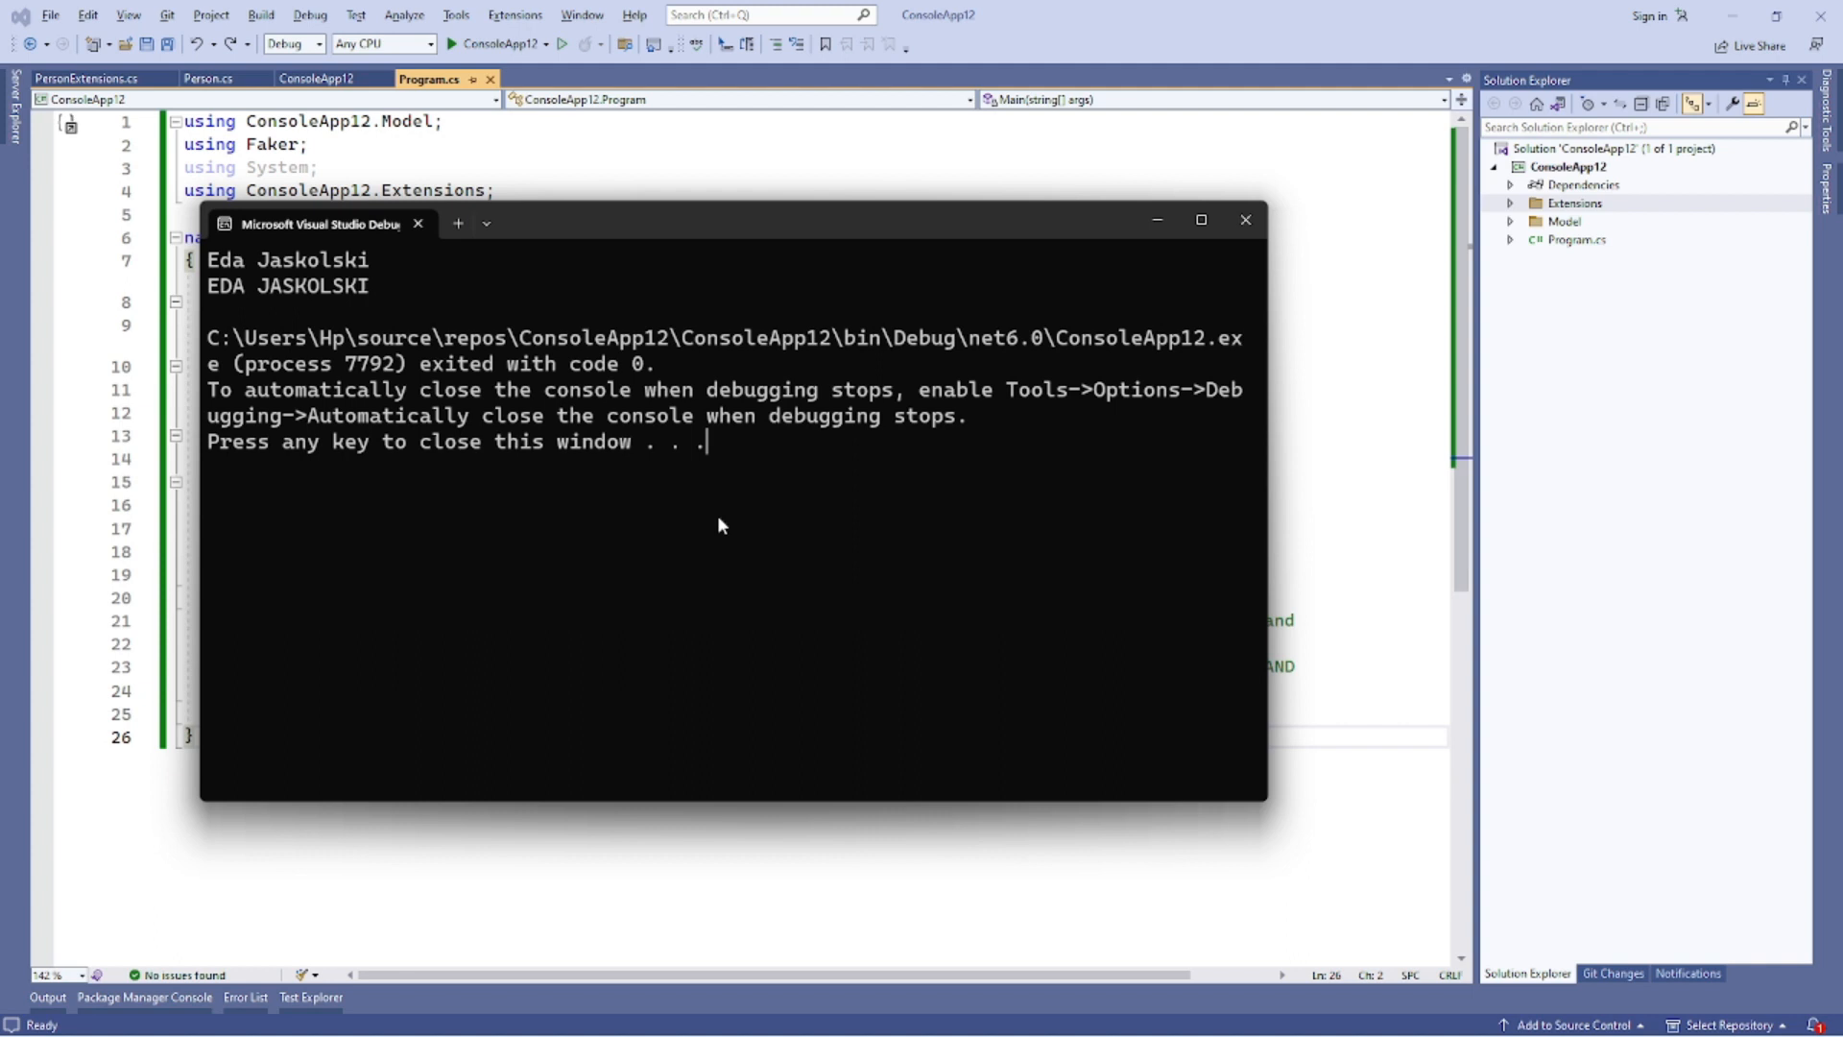
pyautogui.press('enter')
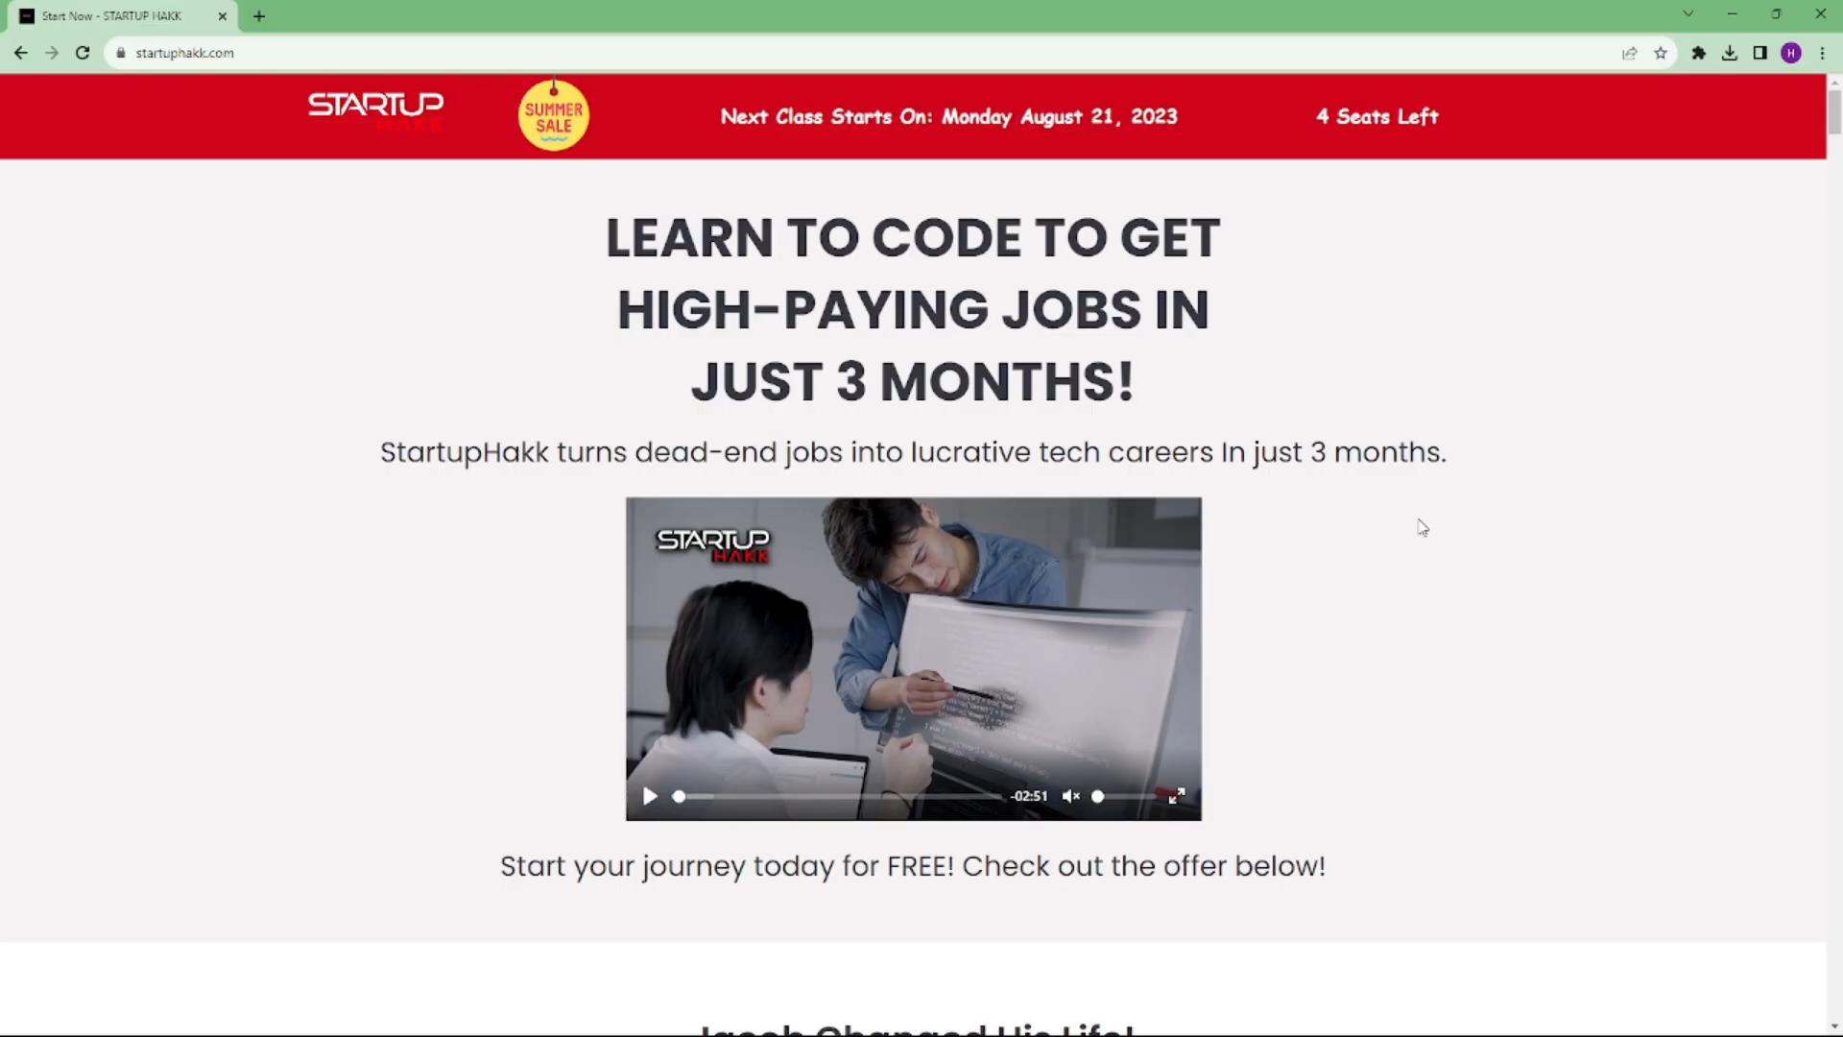
# Scroll the startuphakk.com page past the promo video to the student testimonial.
pyautogui.scroll(-3)
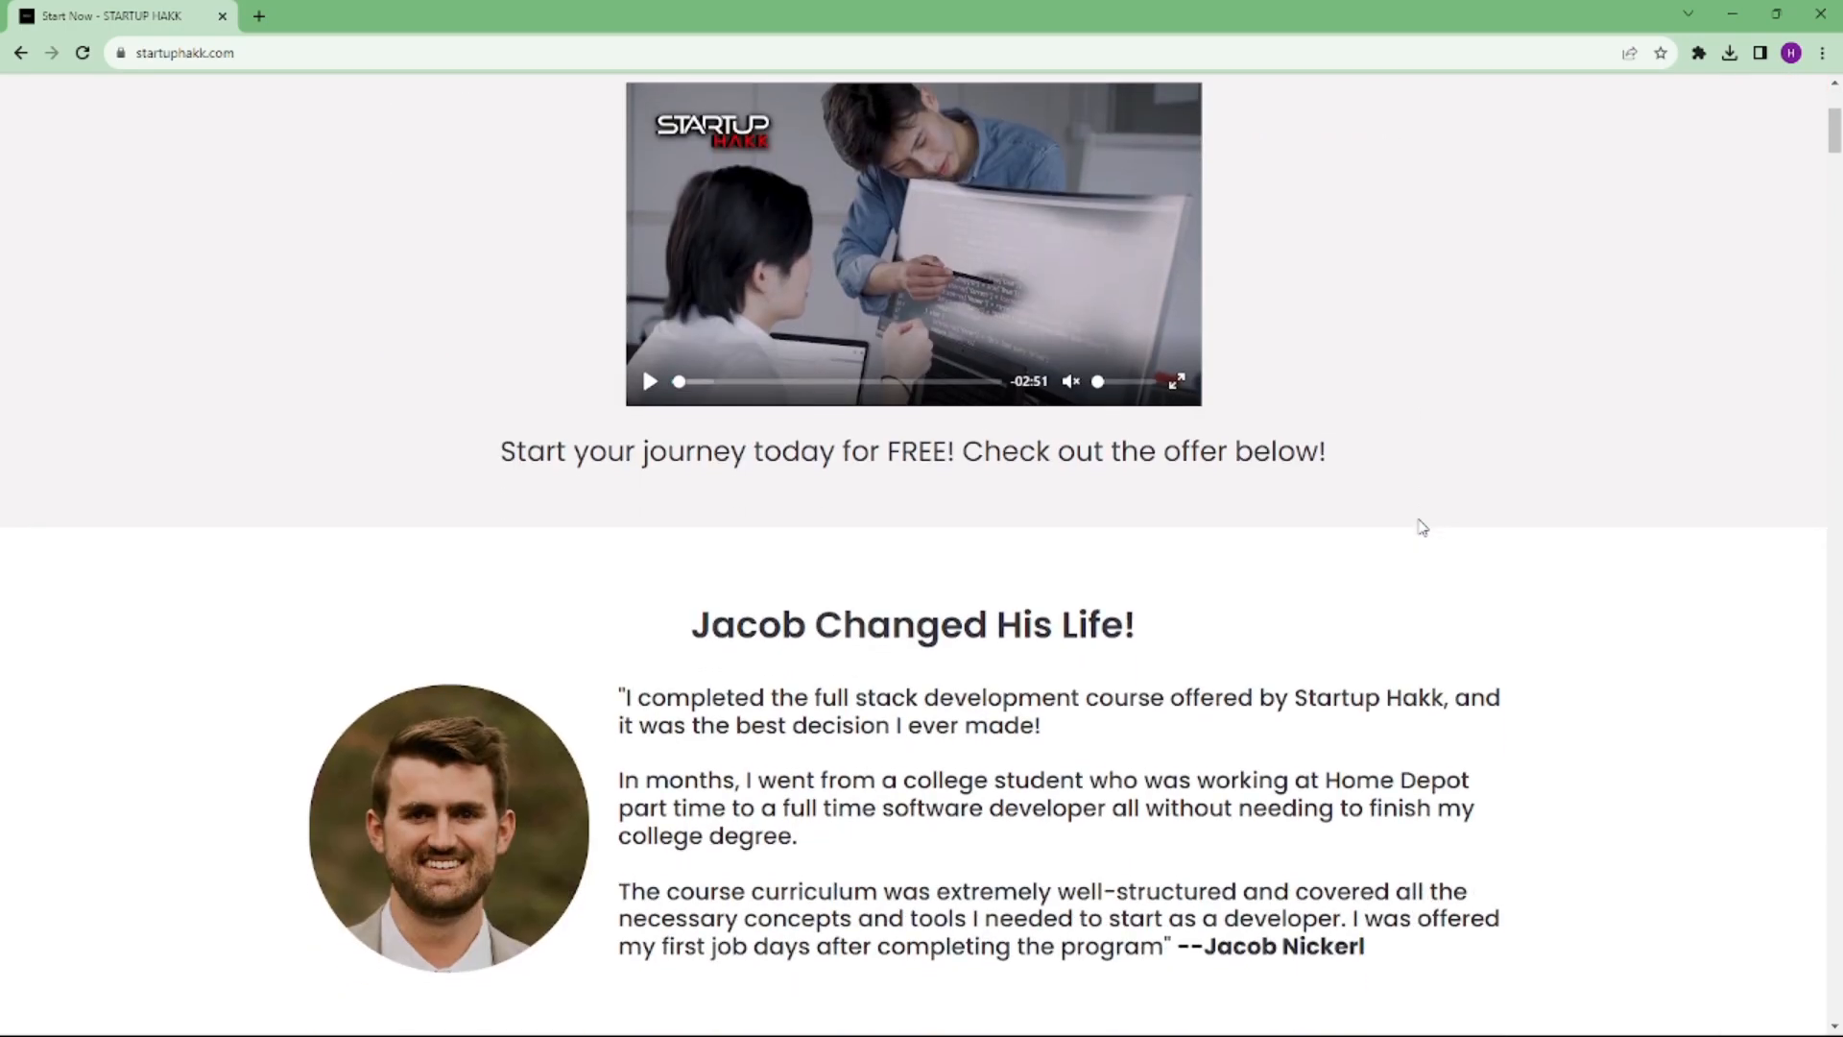